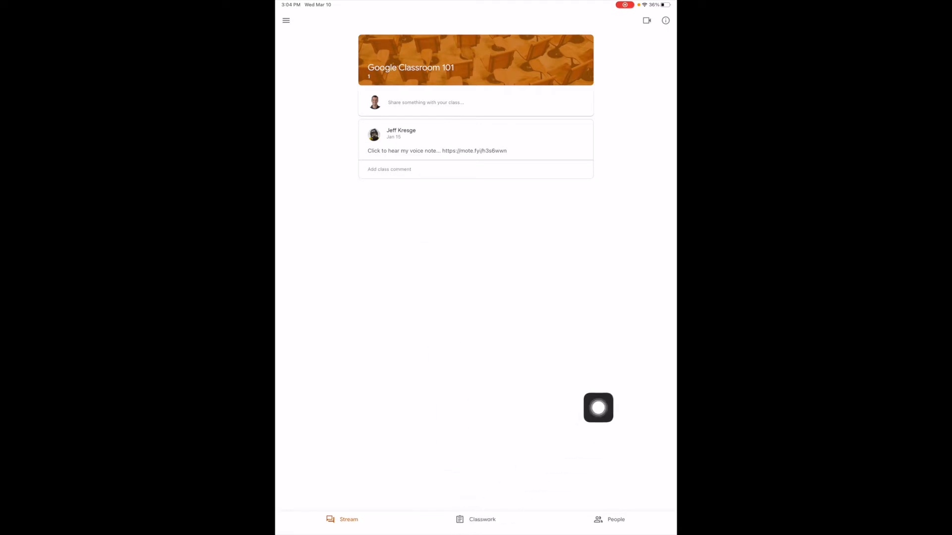
Open the .pdf Black Screen Plague Test assignment's attachment showing the War of 1812 question.
left_click(476, 519)
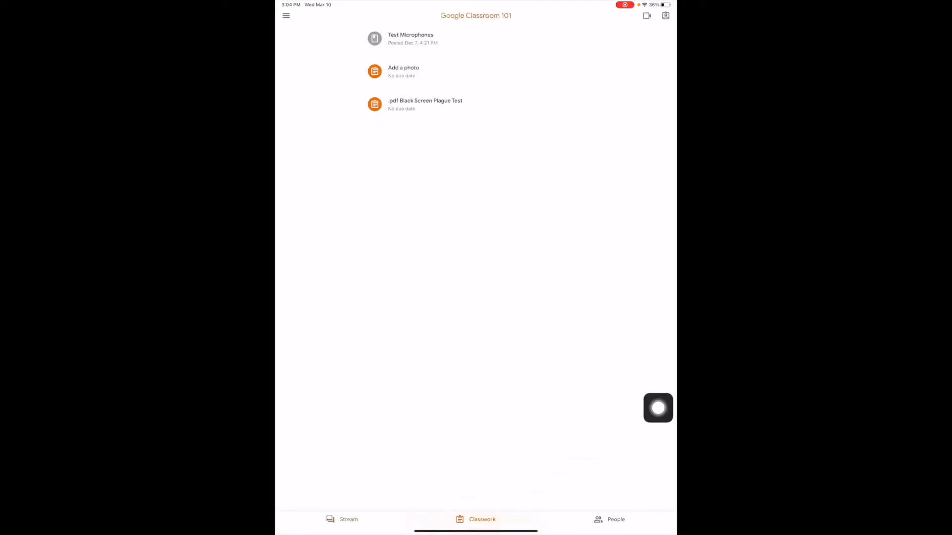
left_click_drag(658, 408, 546, 144)
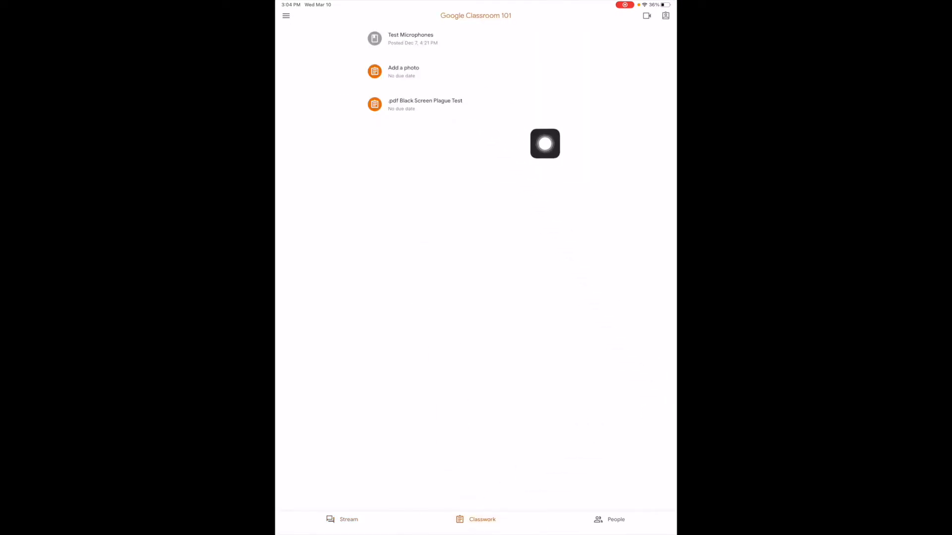
left_click(425, 104)
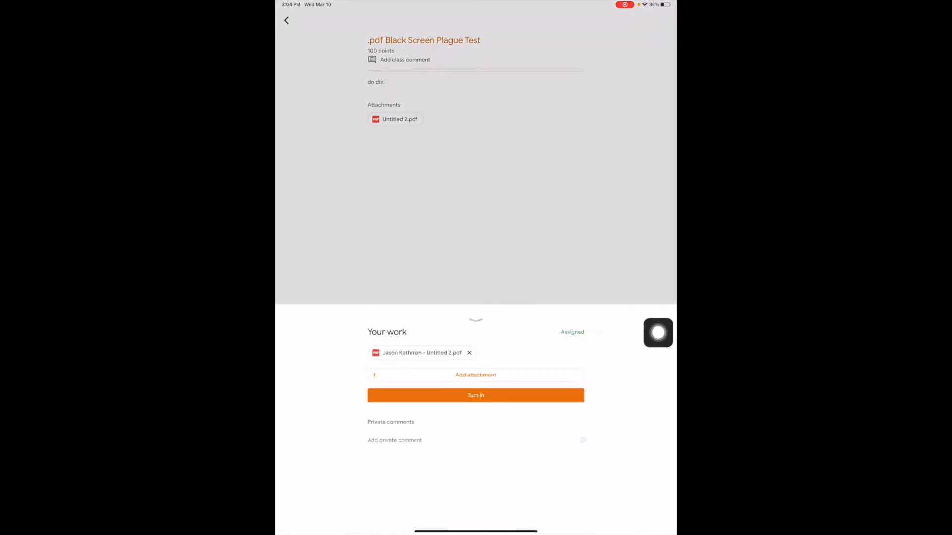
left_click(419, 352)
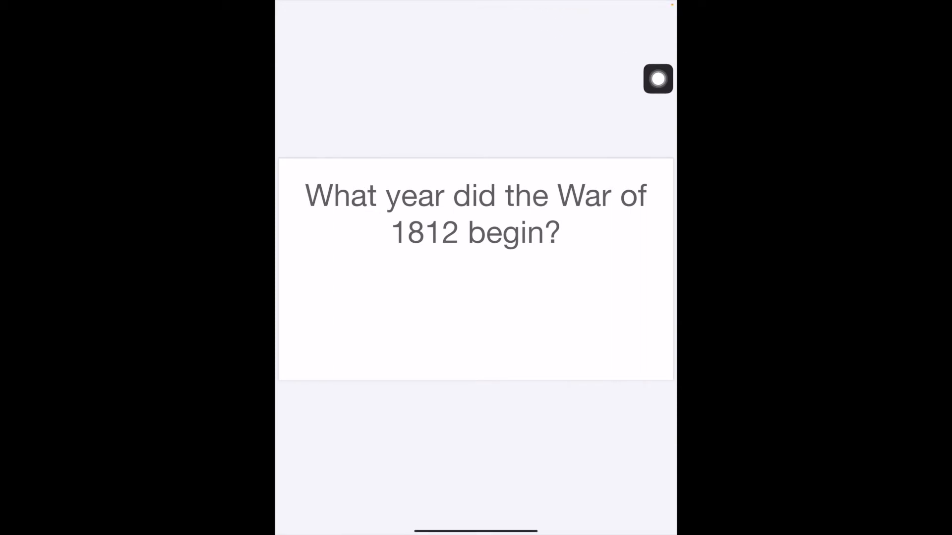
Show the photo options for the War of 1812 question screenshot saved at 3:05 PM.
left_click(657, 79)
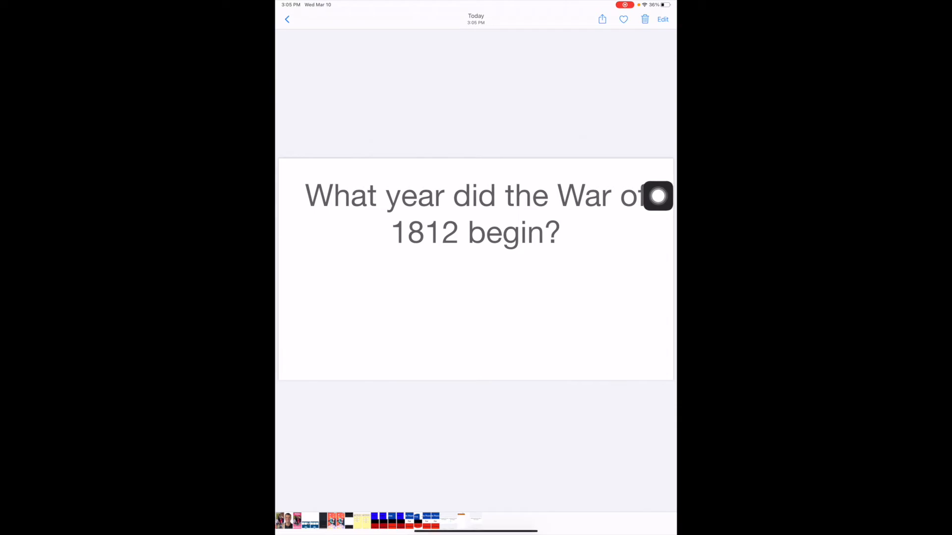
left_click_drag(658, 195, 657, 41)
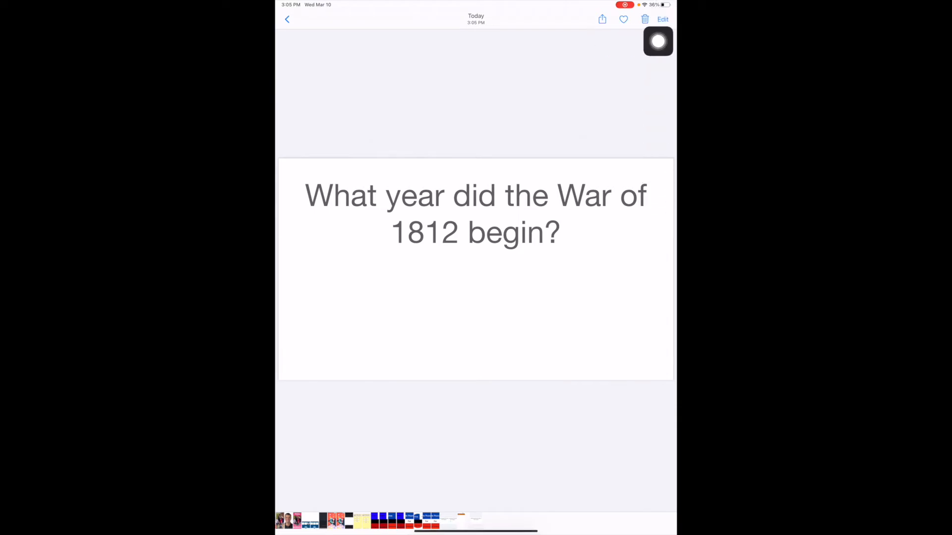
Mark up the question photo with a green handwritten 1900 and save the edit.
left_click(662, 18)
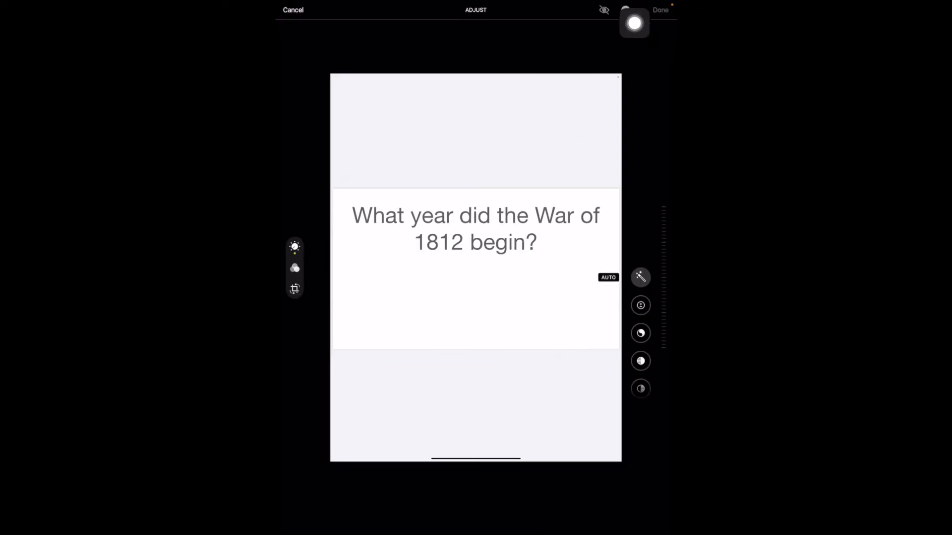
left_click(625, 10)
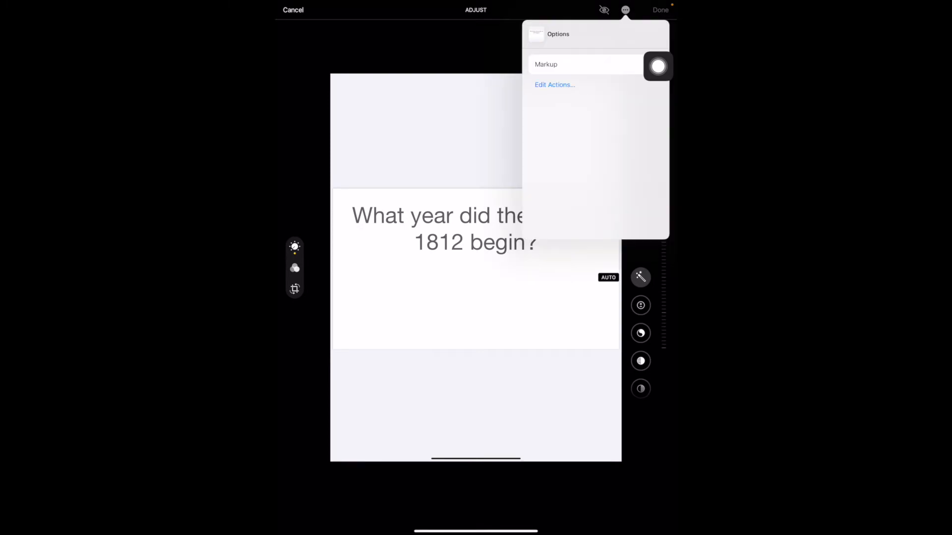
left_click(545, 65)
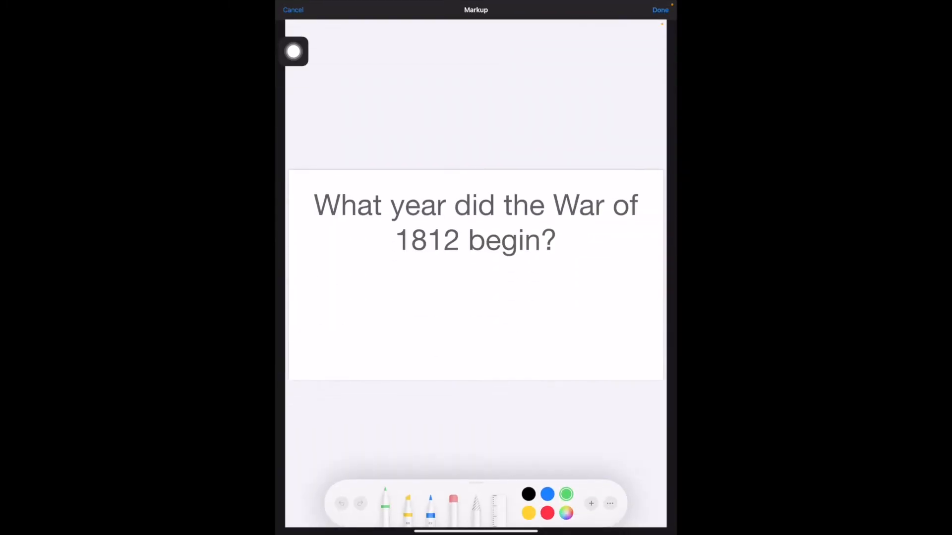
mouse_move(507, 514)
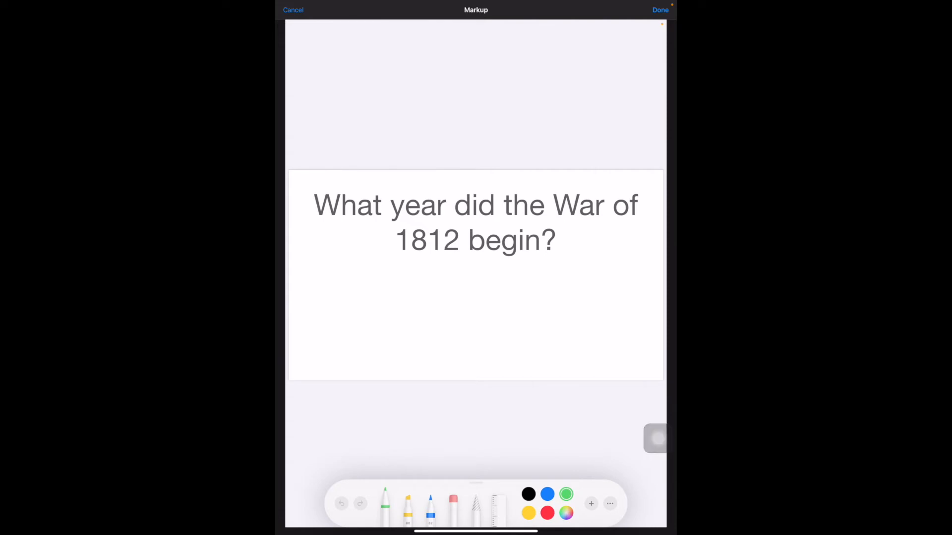
left_click_drag(425, 286, 425, 309)
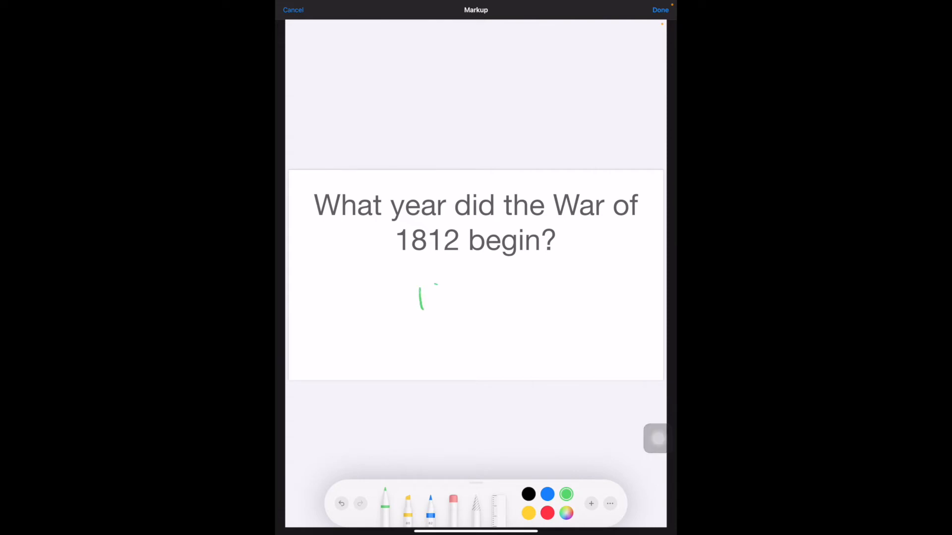
left_click_drag(419, 297, 461, 298)
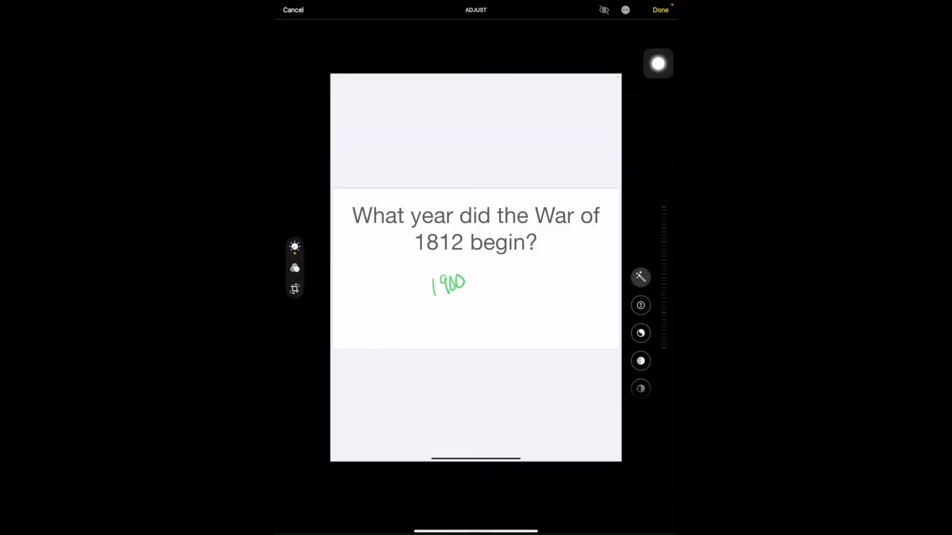
left_click(641, 276)
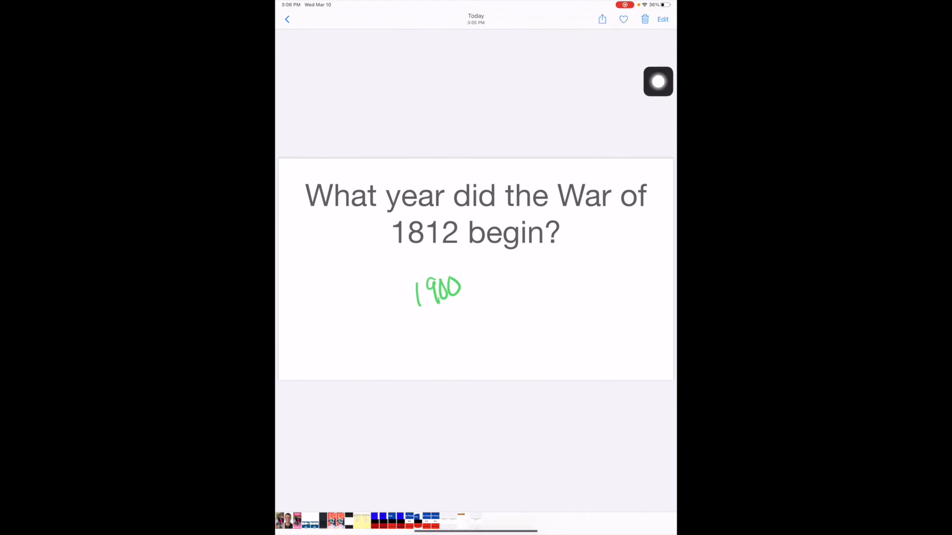
Share the annotated photo to Classroom, choosing the Google Classroom 101 class.
left_click(602, 19)
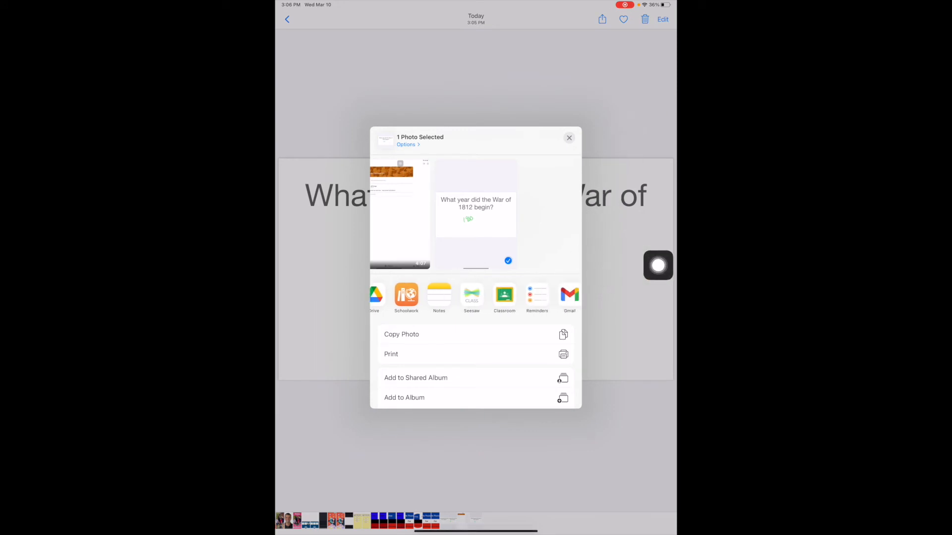
left_click(505, 298)
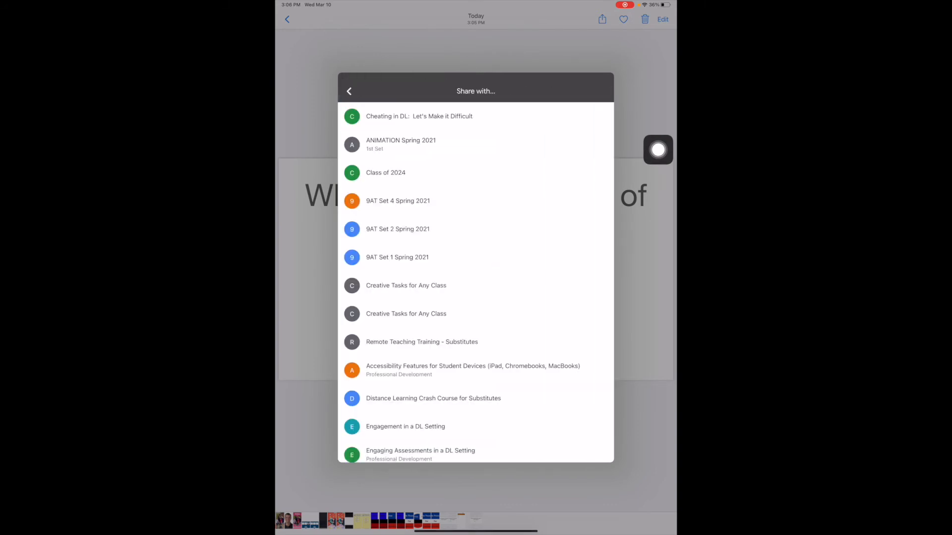
scroll("down", 3)
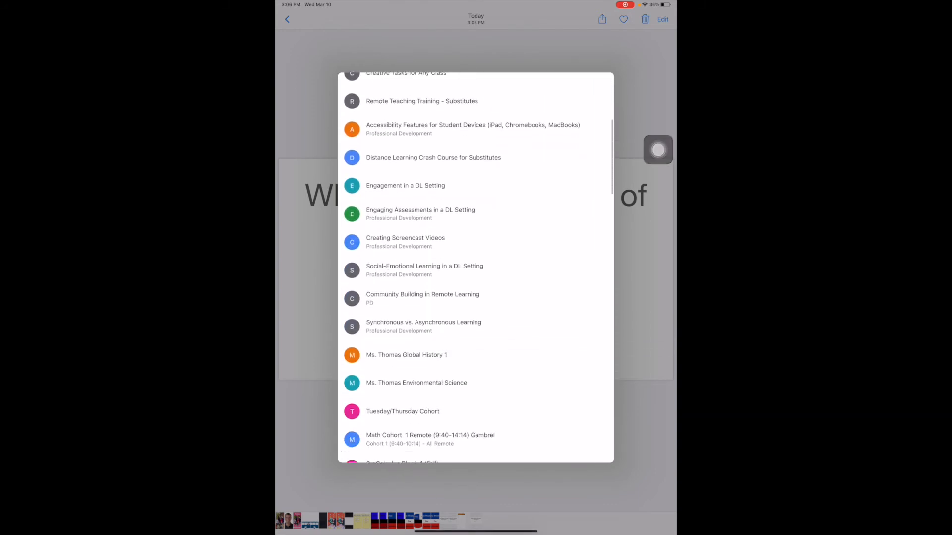
scroll("down", 3)
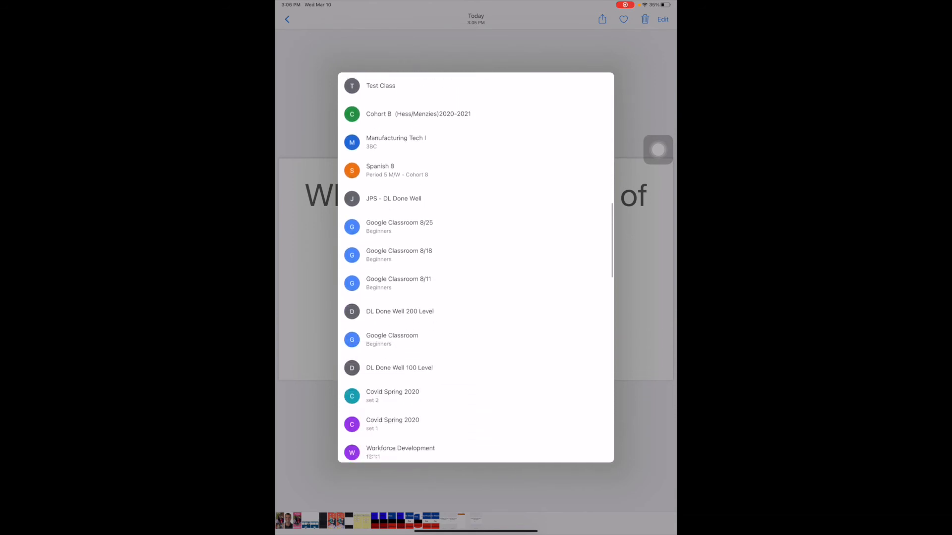
scroll("down", 3)
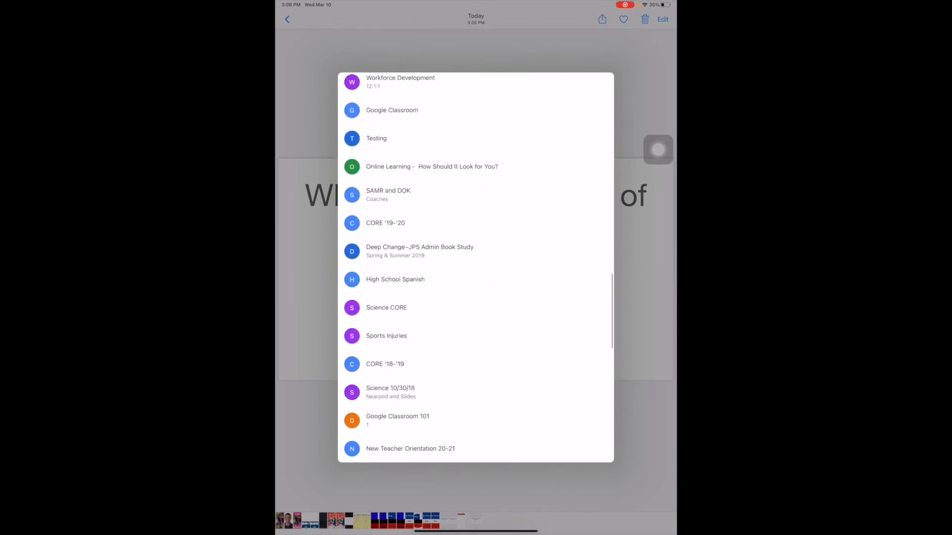
scroll("down", 3)
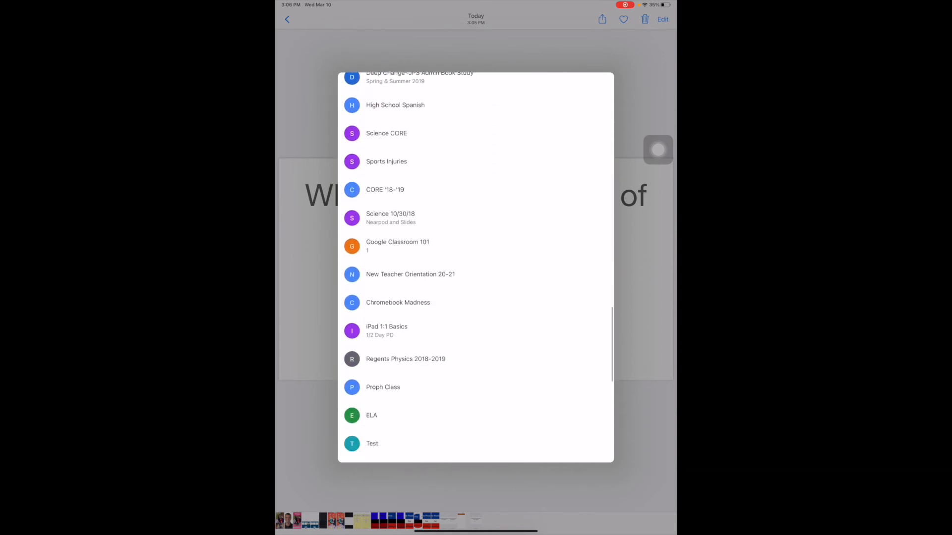
left_click(397, 246)
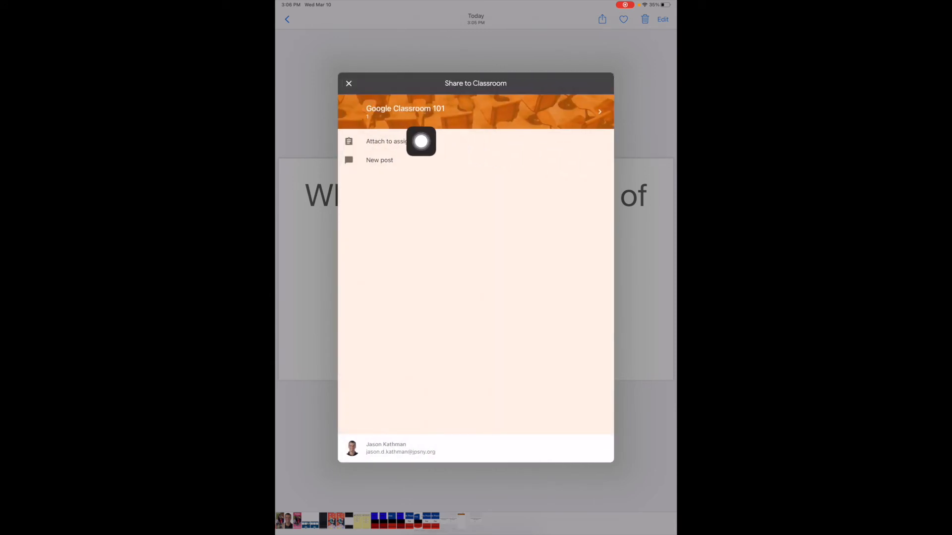
left_click(387, 141)
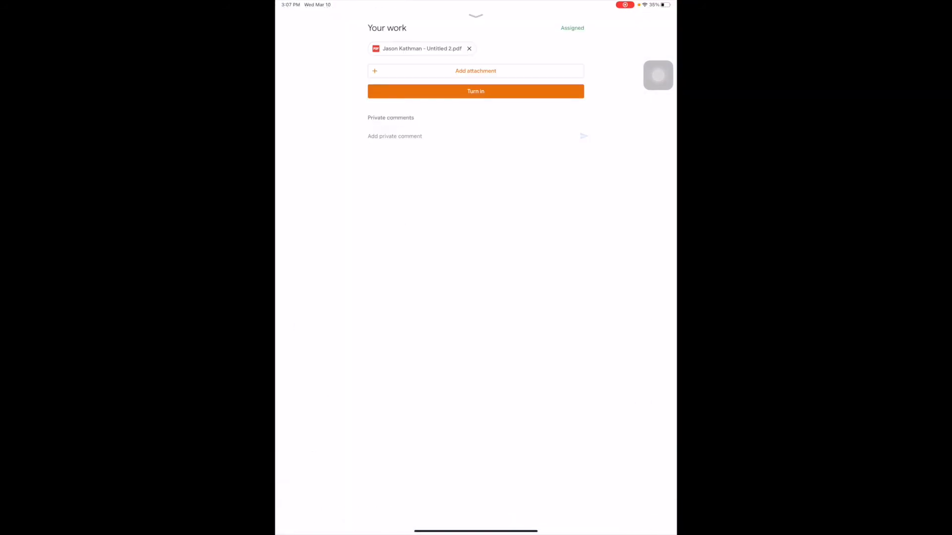
Preview the attached annotated .png, close it, and turn in the assignment.
left_click(475, 16)
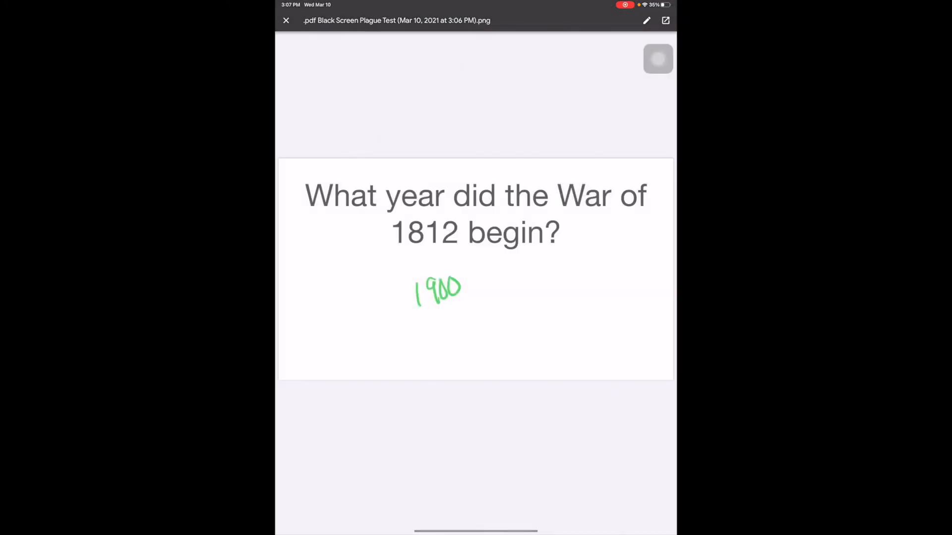
left_click(286, 20)
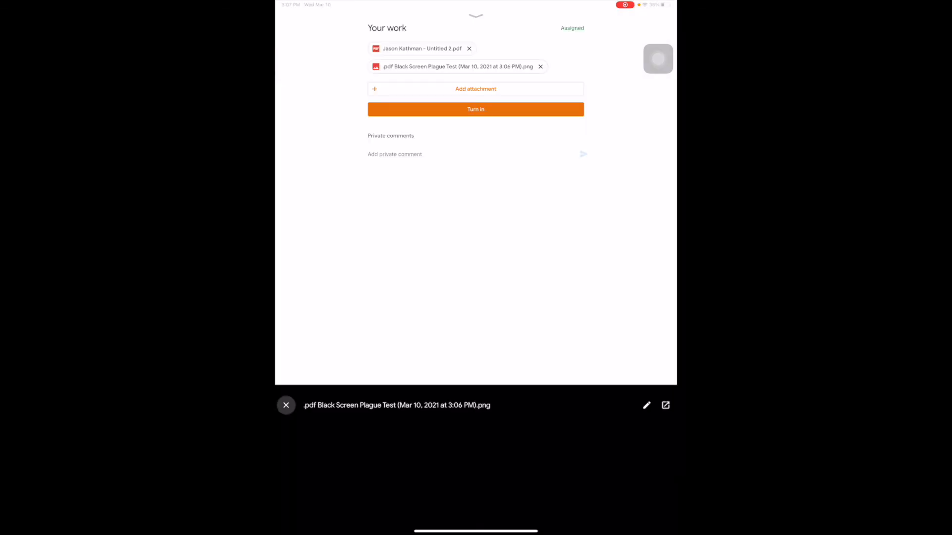
left_click(286, 405)
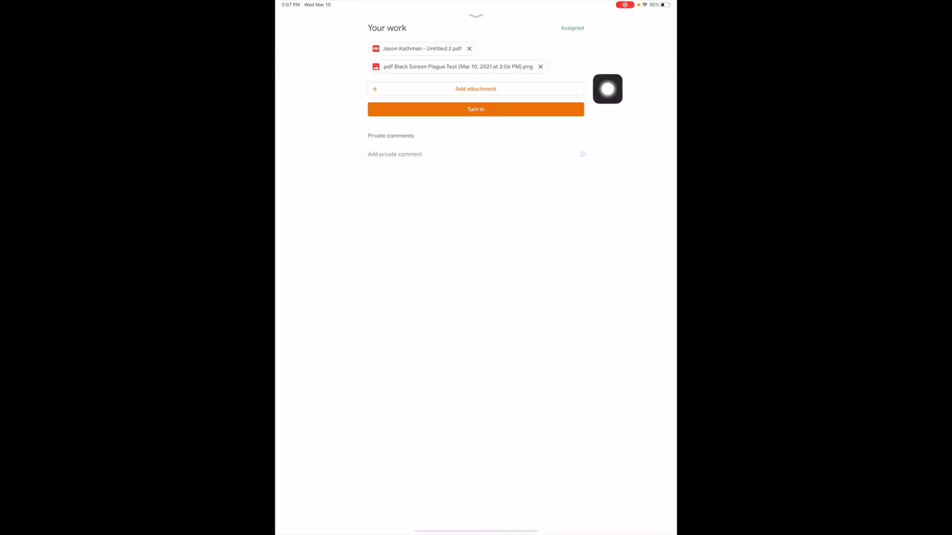
left_click(475, 109)
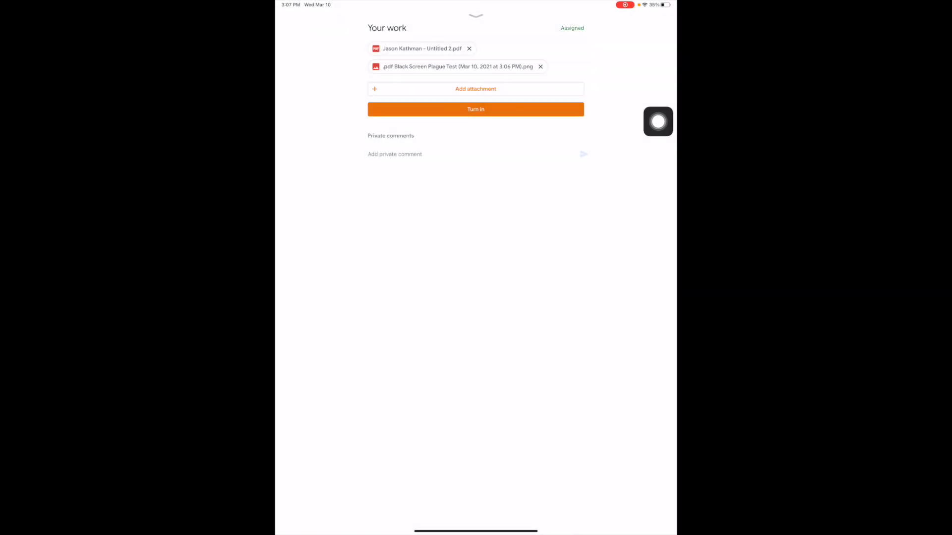
left_click(476, 109)
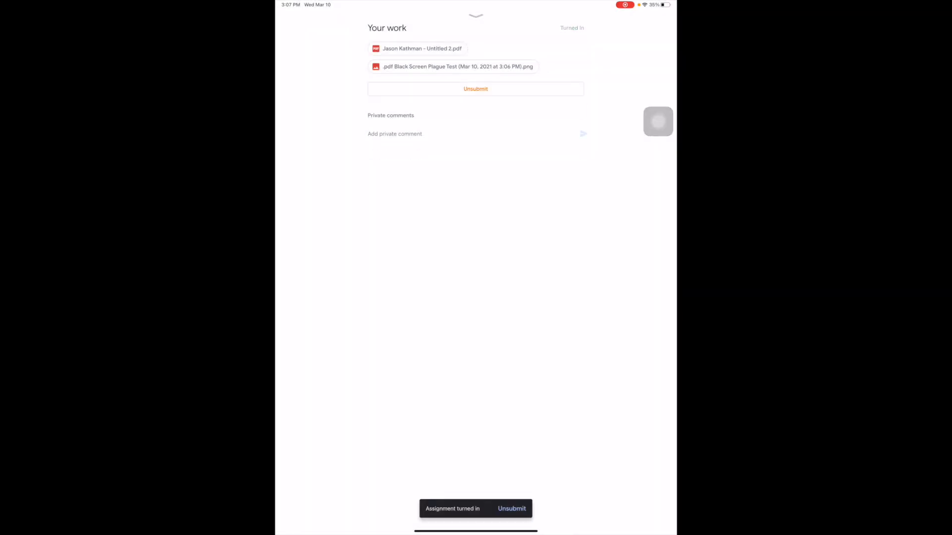